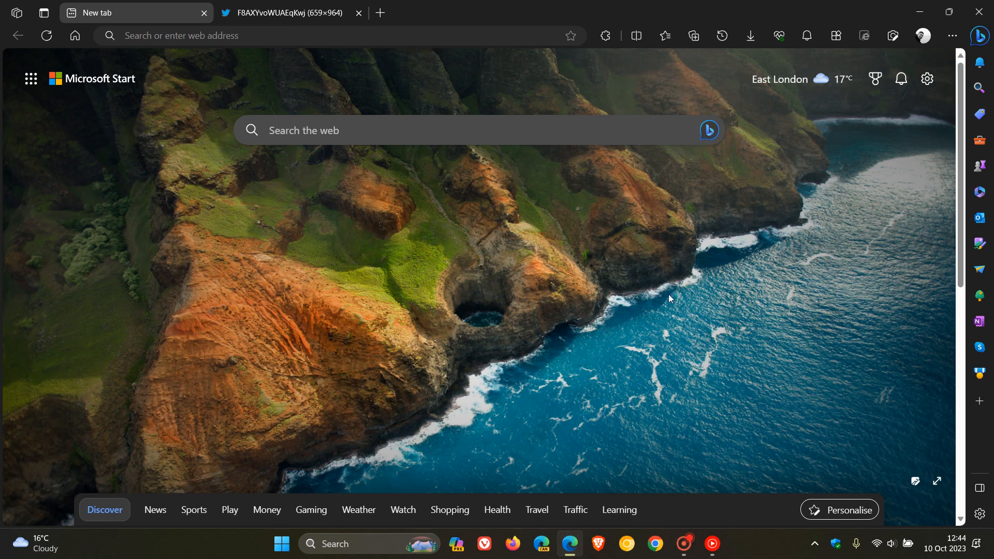
mouse_move(979, 295)
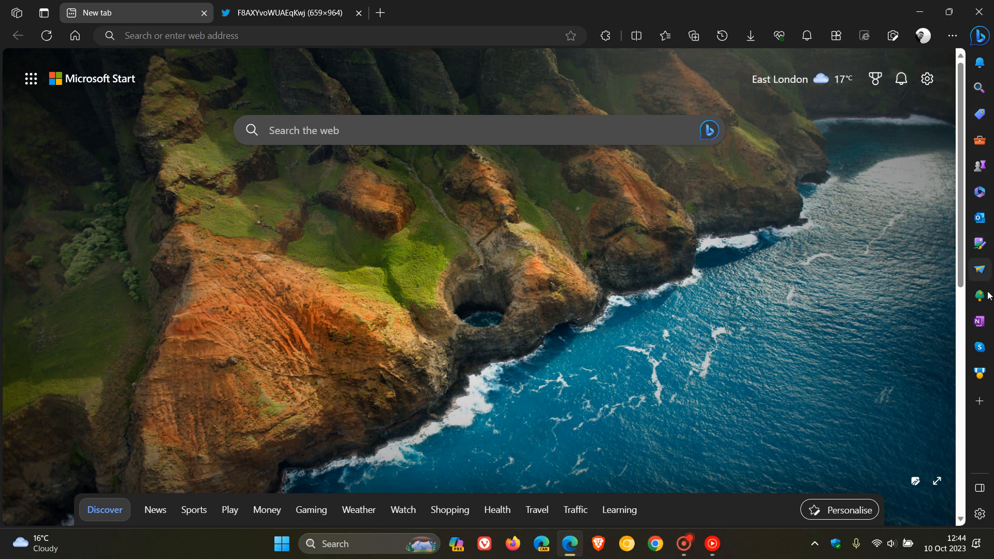
mouse_move(979, 401)
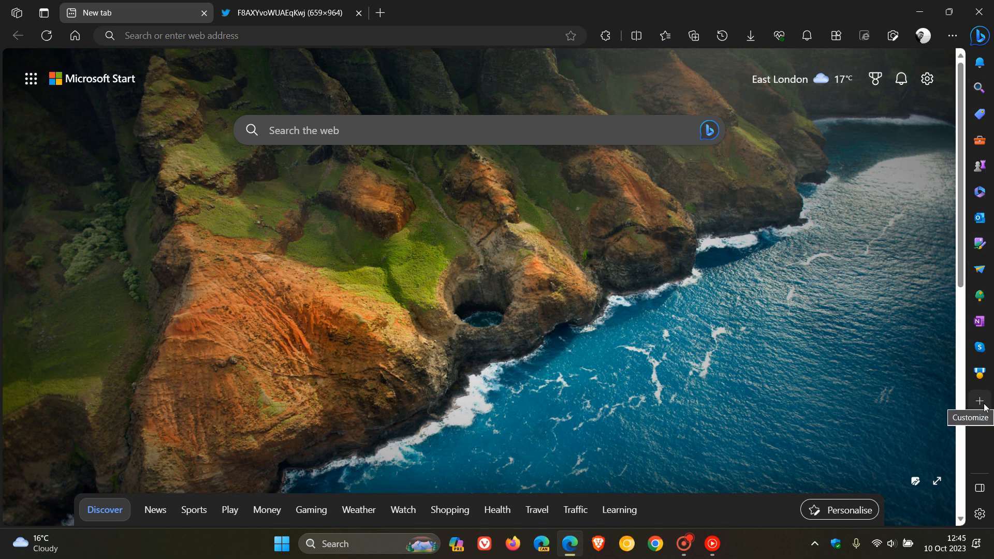
mouse_move(982, 123)
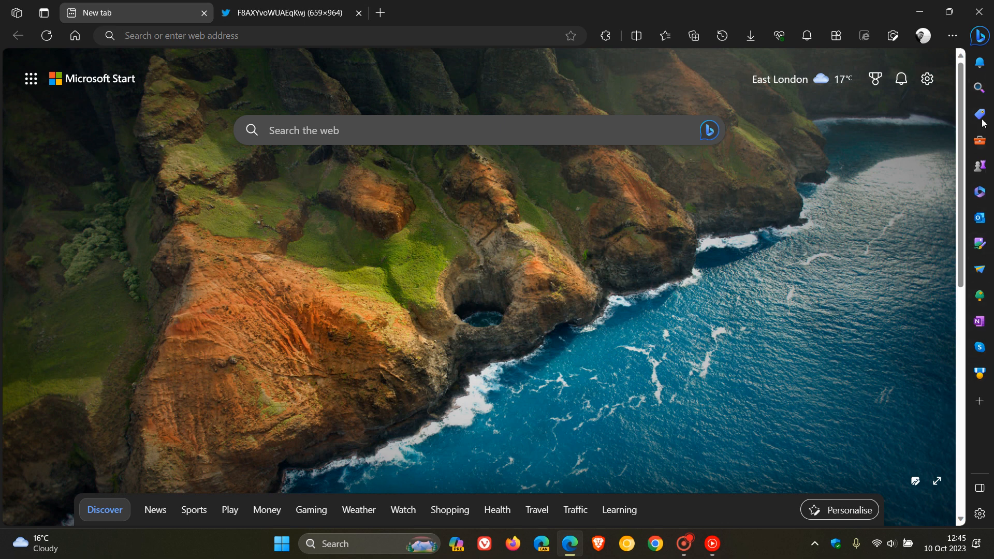
mouse_move(979, 347)
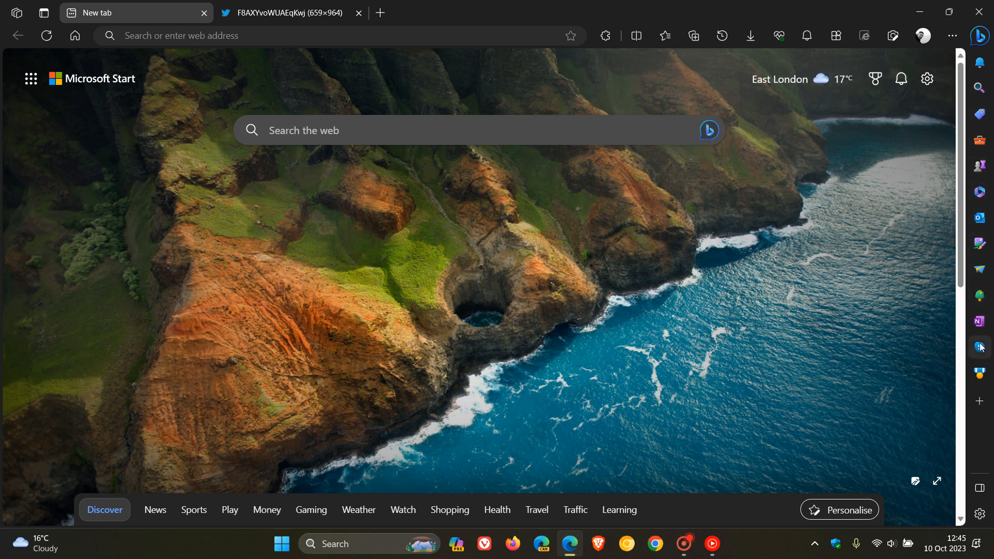
mouse_move(978, 401)
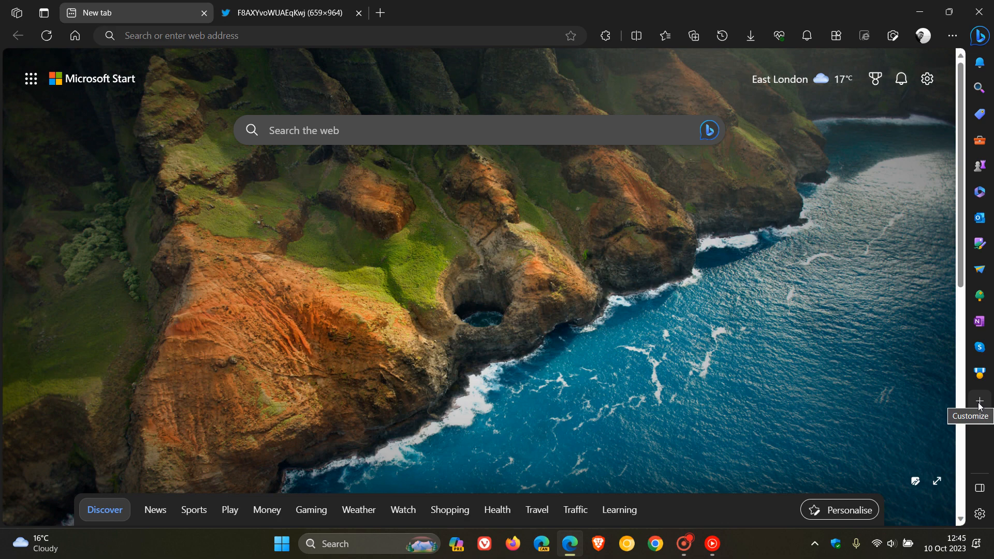
Step: In the sidebar Customize pane, switch off Action center, Search and Shopping
click(978, 400)
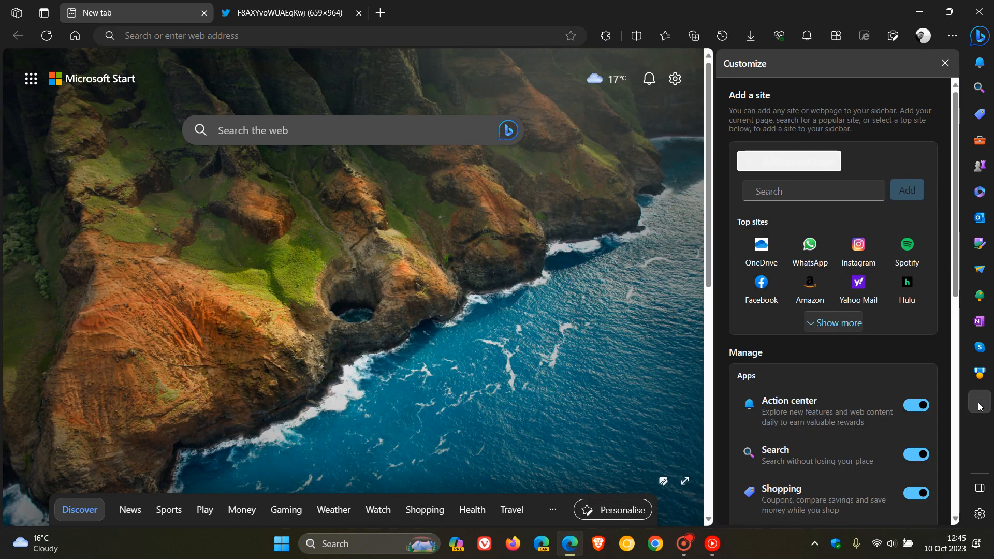
mouse_move(868, 364)
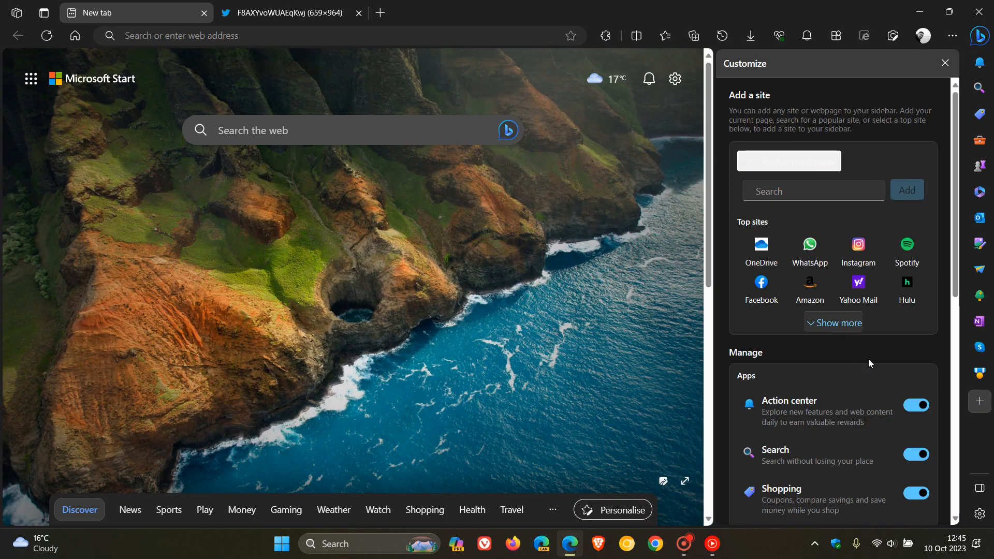
scroll(down, 3)
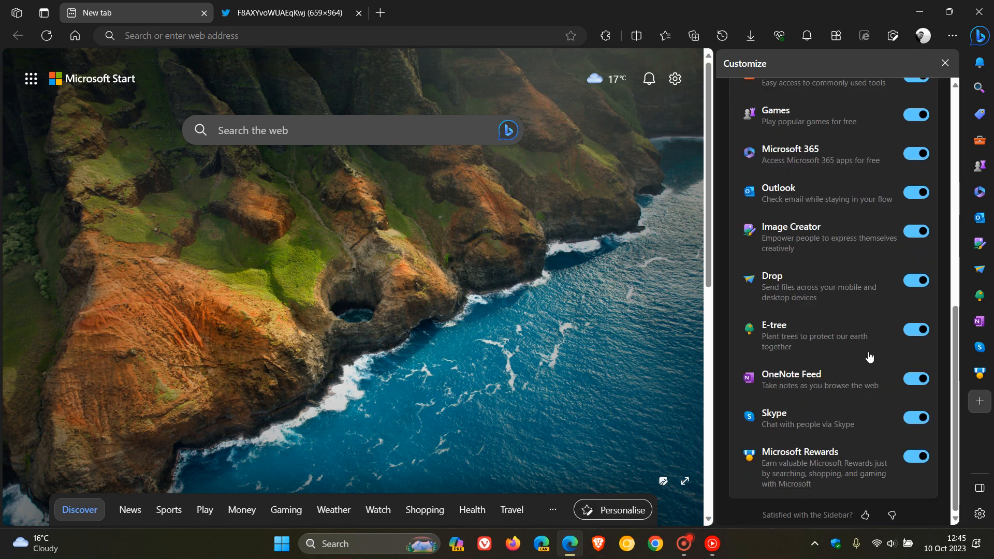
mouse_move(880, 420)
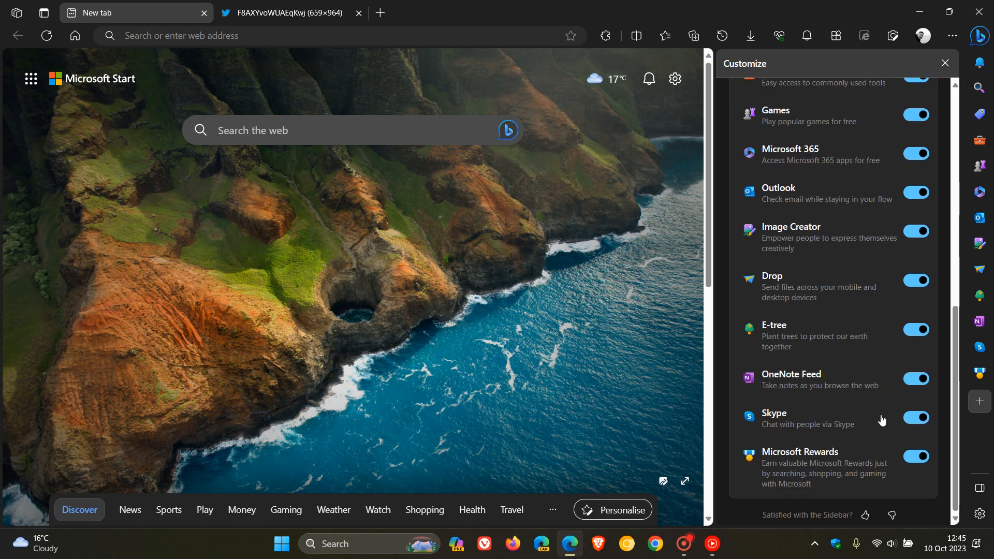
scroll(up, 3)
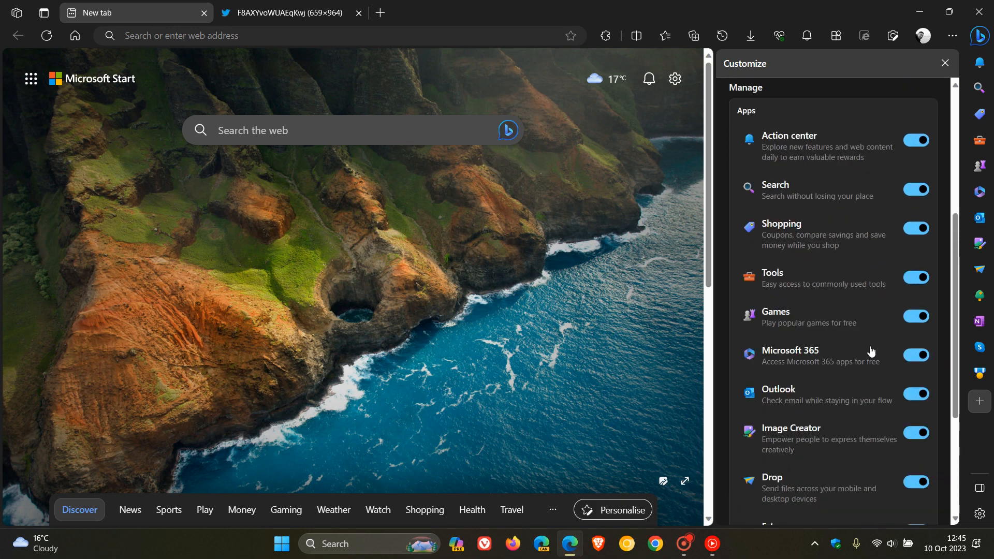
click(915, 140)
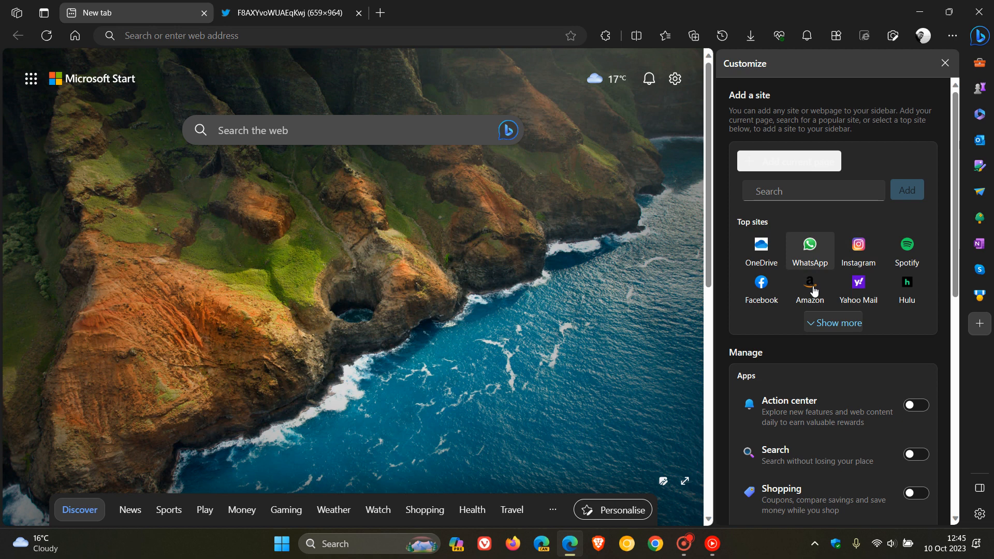
mouse_move(857, 248)
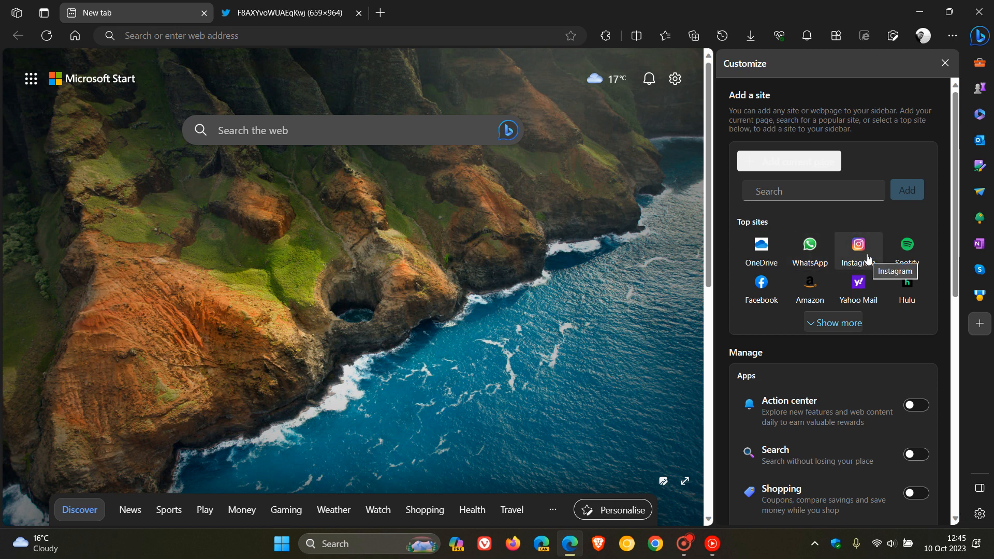
mouse_move(949, 215)
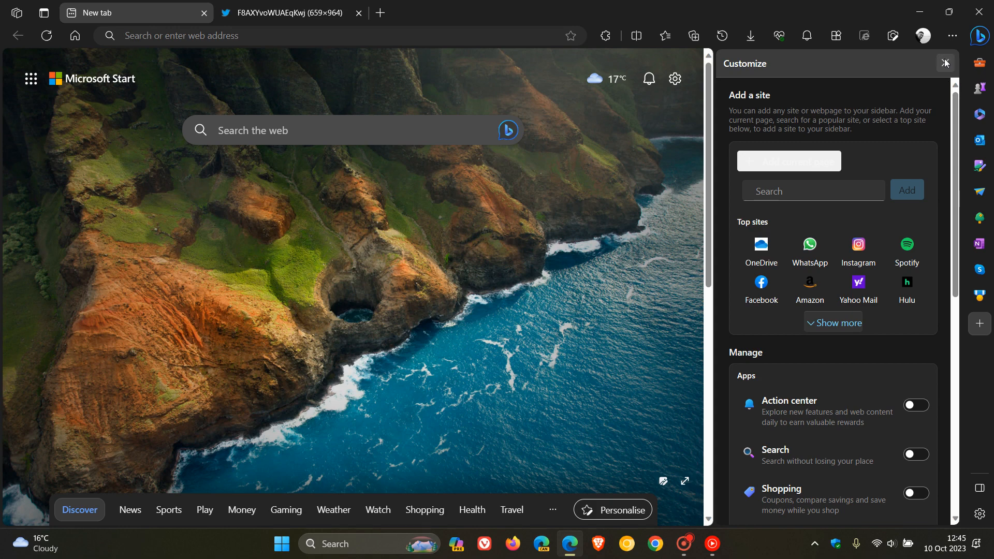
mouse_move(945, 63)
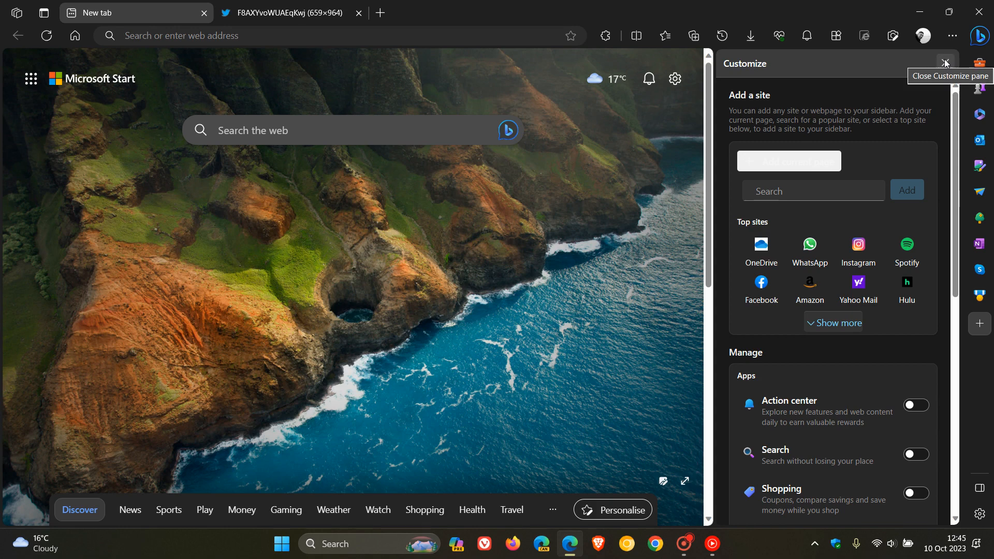
Step: Close the Customize pane and view the tab showing the 'Ready to declutter your Sidebar?' screenshot
click(944, 63)
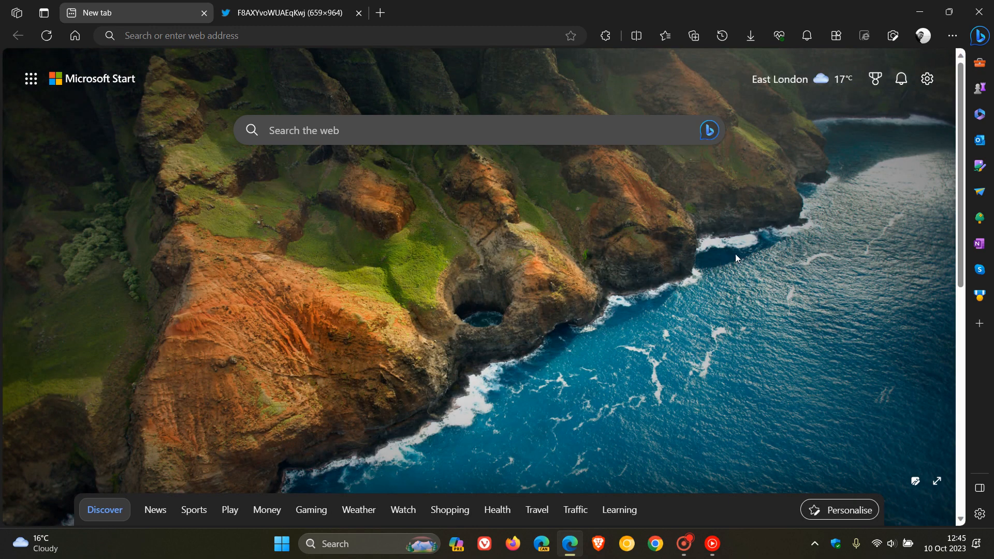
mouse_move(742, 256)
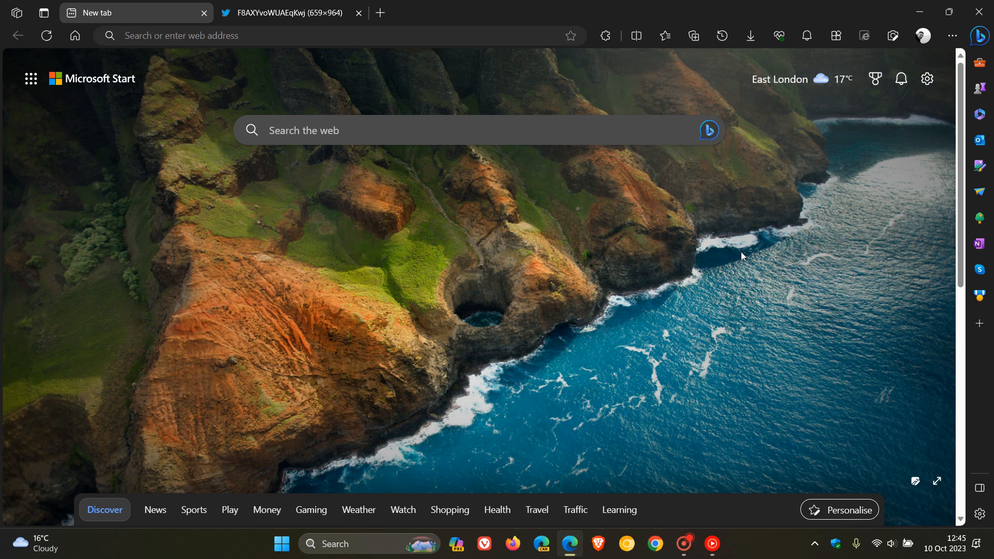
click(286, 12)
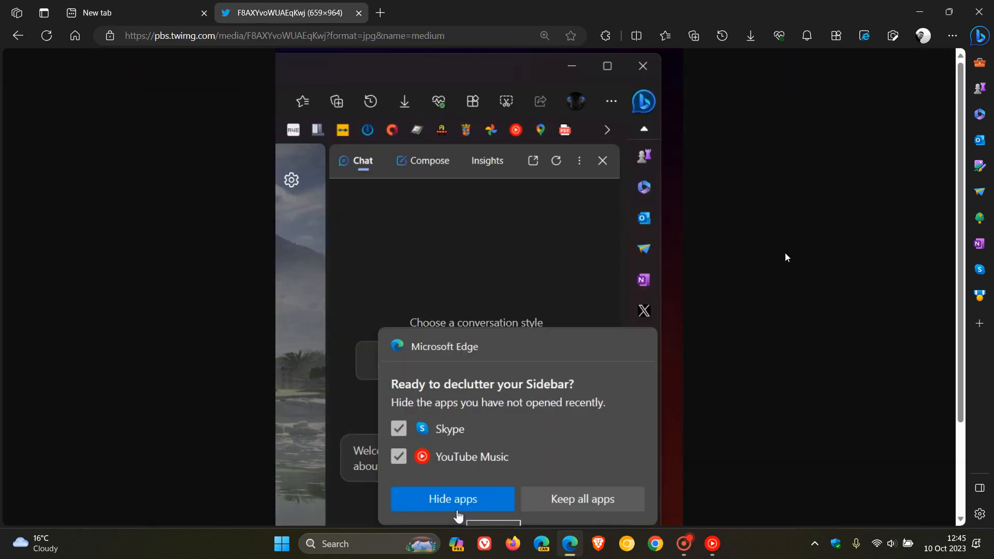
mouse_move(770, 269)
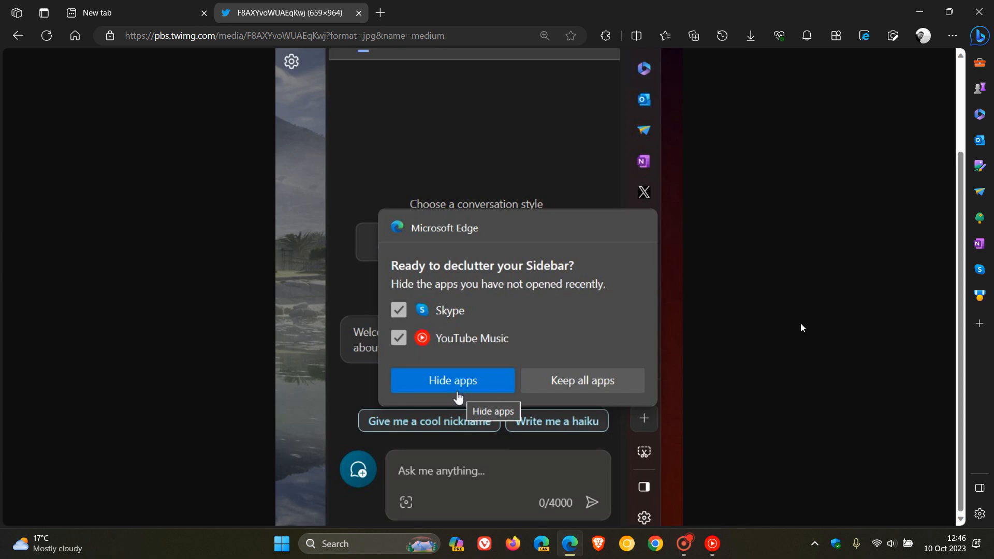
mouse_move(812, 334)
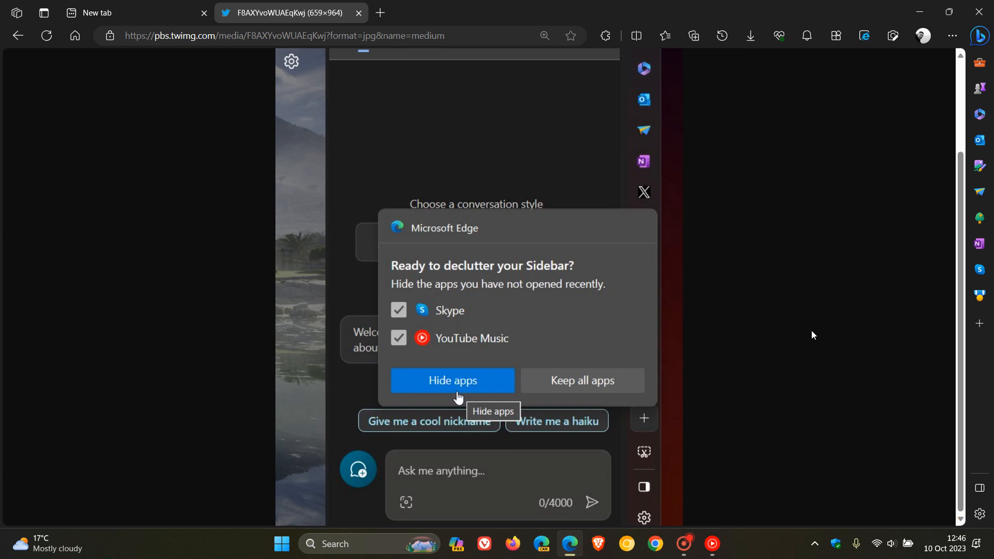
mouse_move(965, 103)
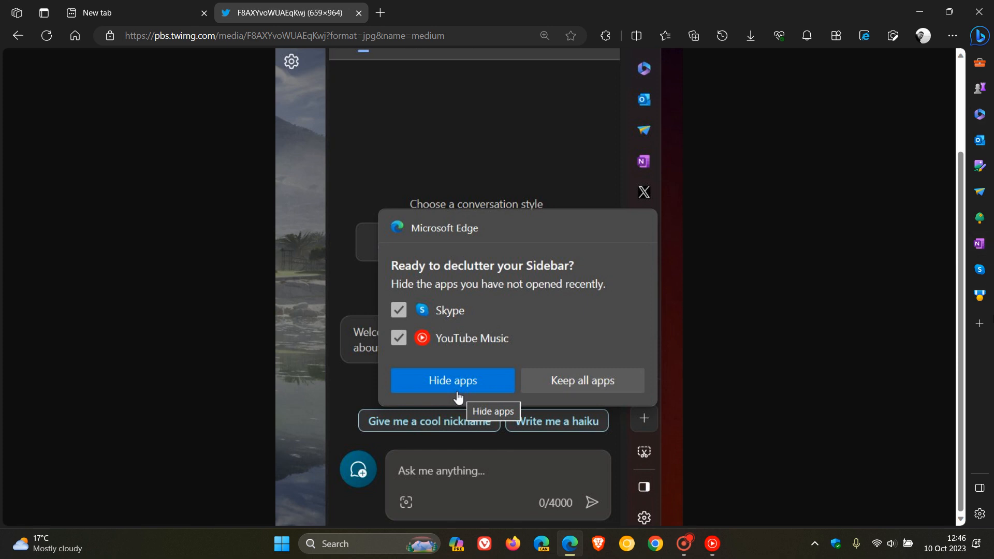
mouse_move(978, 266)
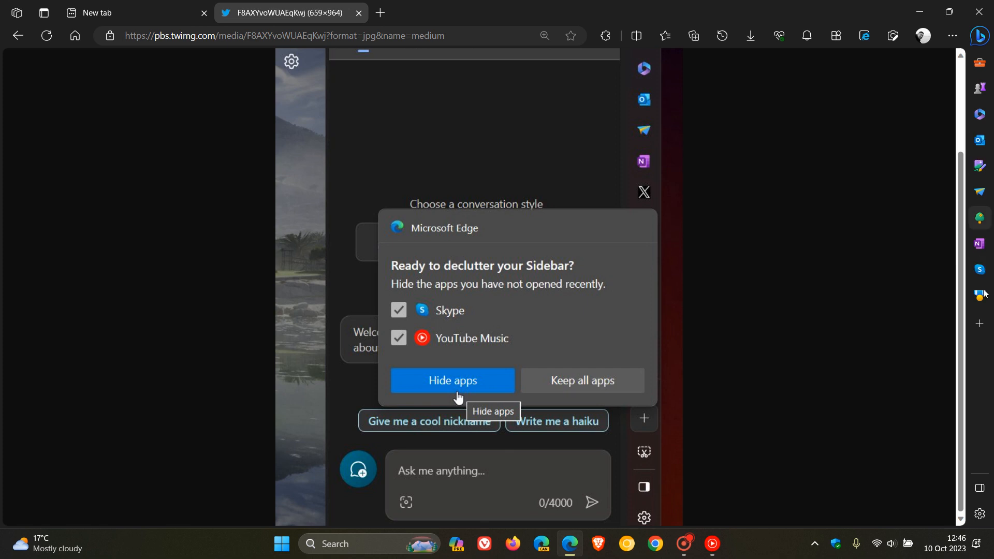
mouse_move(826, 348)
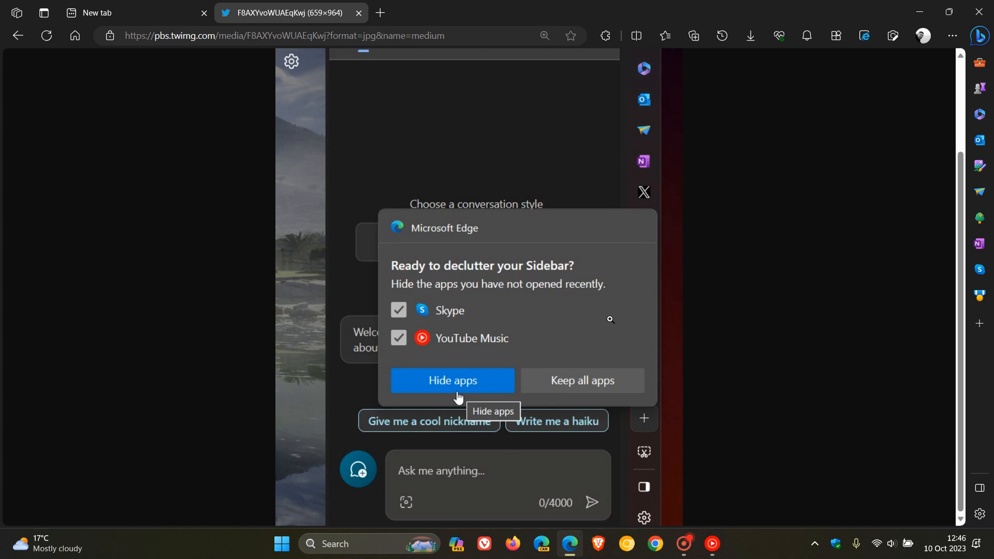
mouse_move(583, 280)
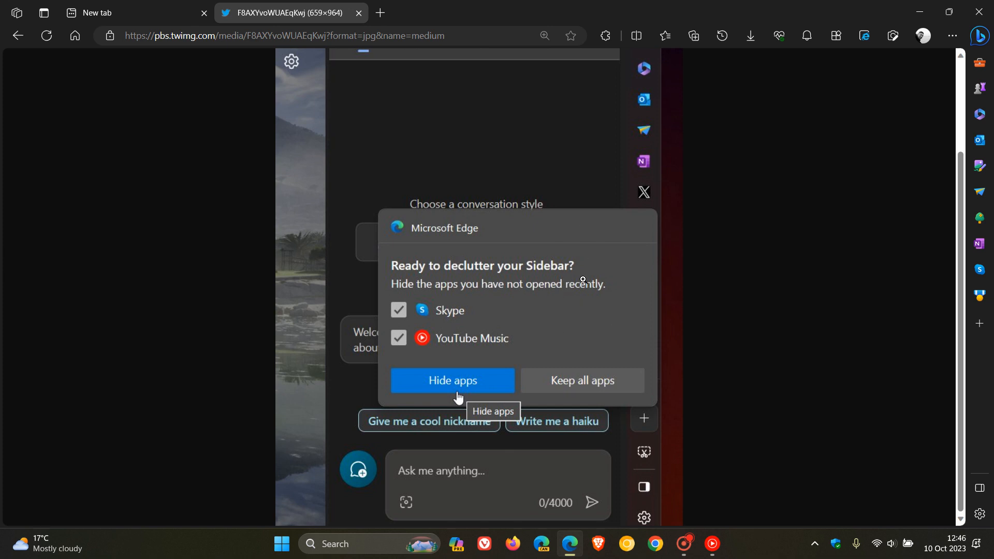
mouse_move(211, 199)
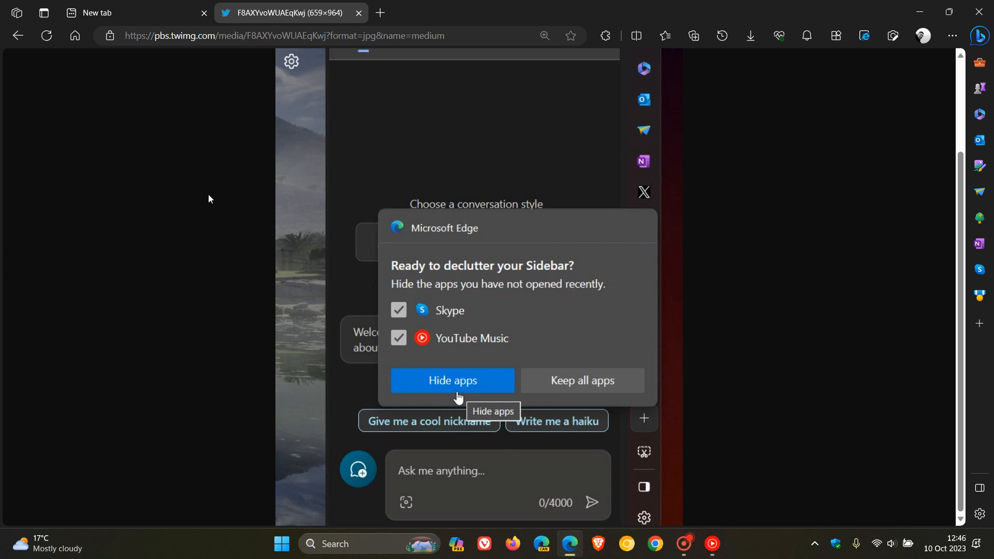
mouse_move(169, 82)
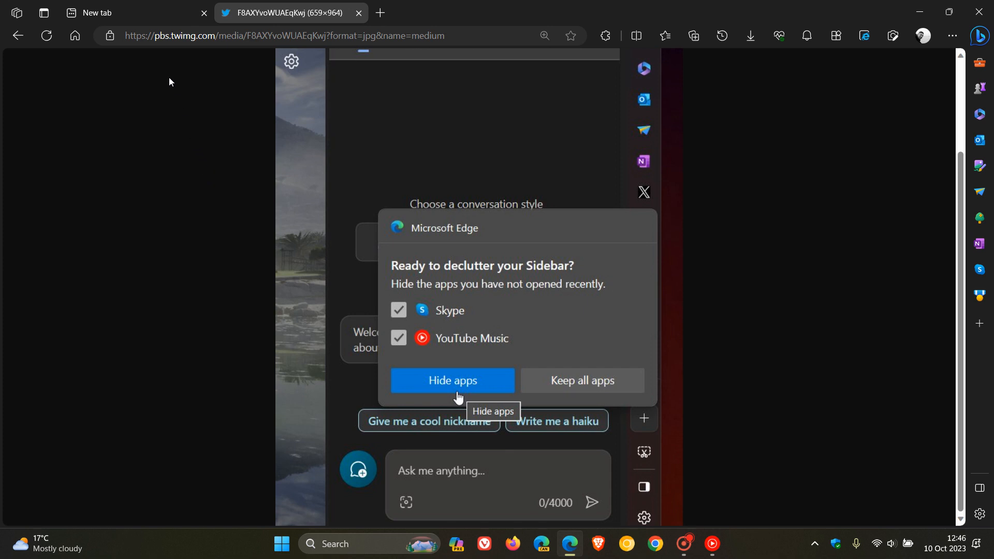